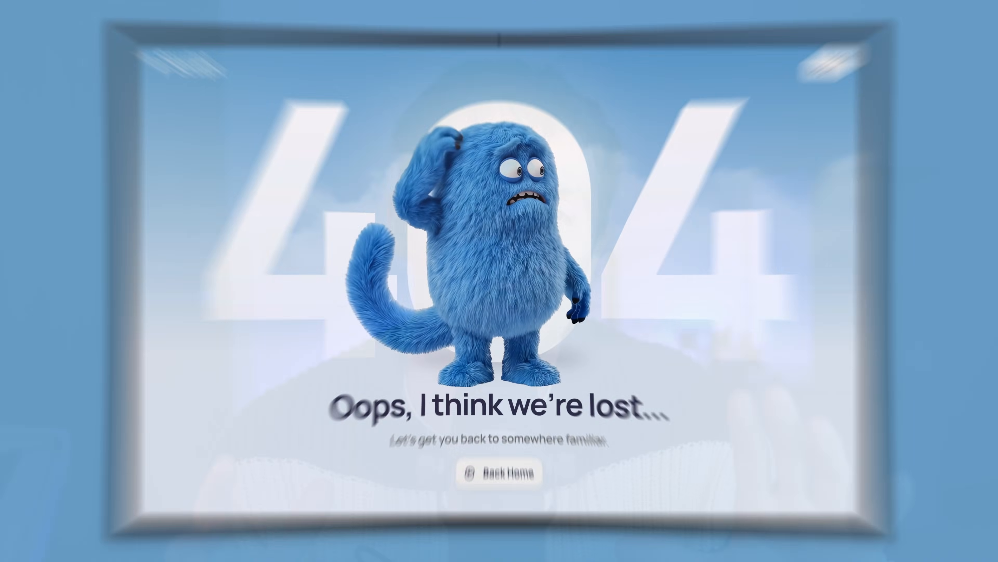
Scroll through the Optimize HOME frame in Figma and export it as an image
{"action": "left_click", "coordinate": [495, 473]}
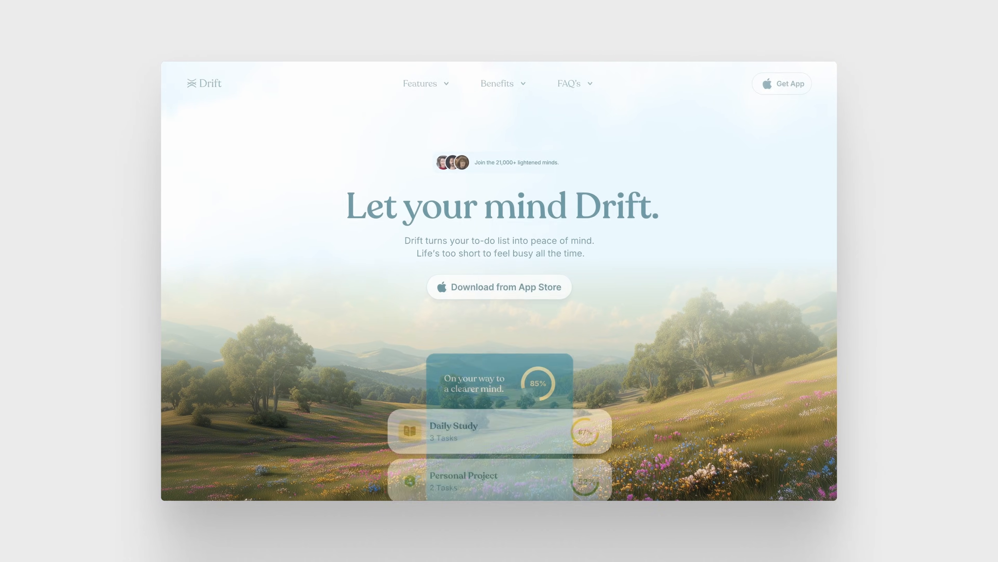
{"action": "scroll", "scroll_direction": "down", "scroll_amount": 3}
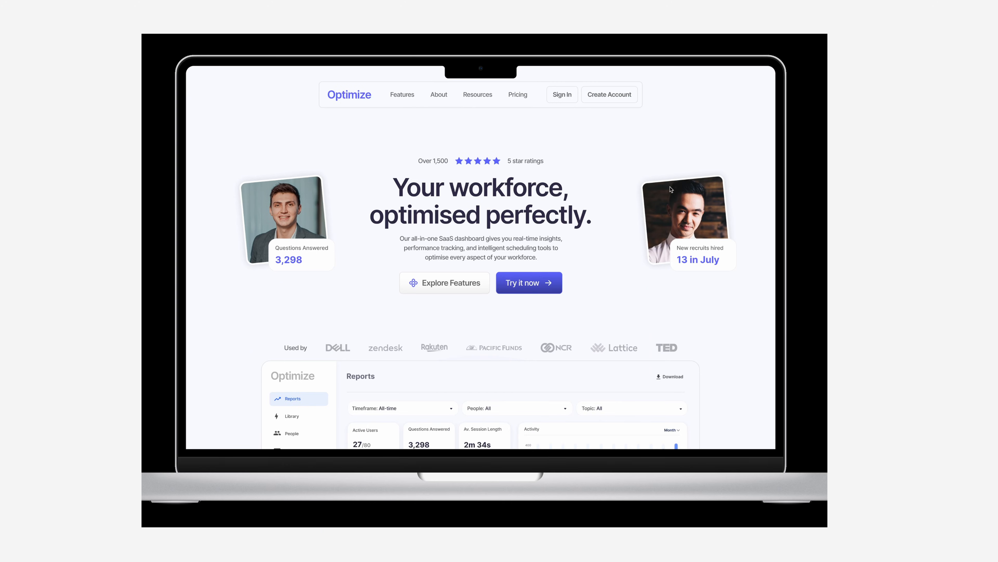
{"action": "scroll", "scroll_direction": "down", "scroll_amount": 3}
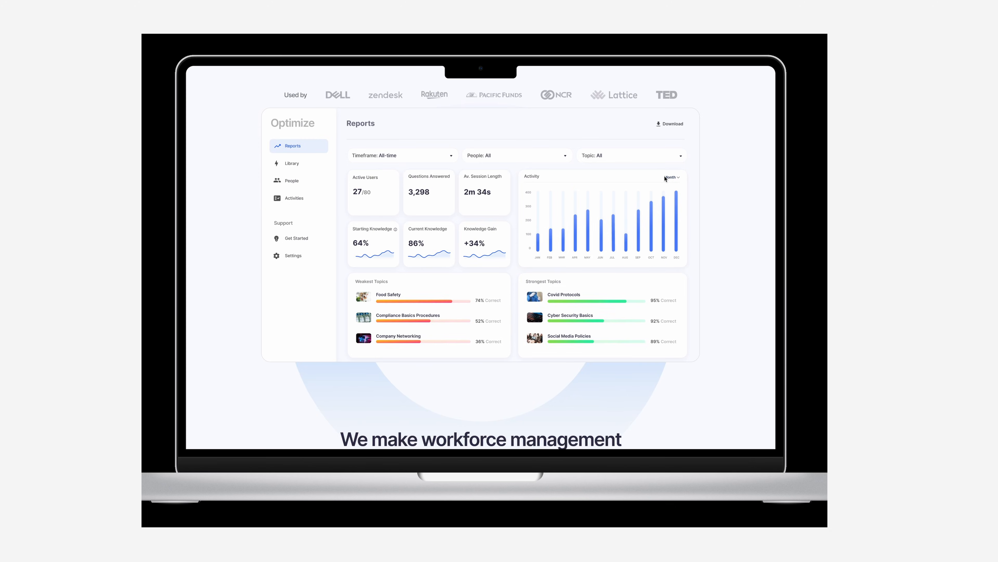
{"action": "scroll", "scroll_direction": "down", "scroll_amount": 3}
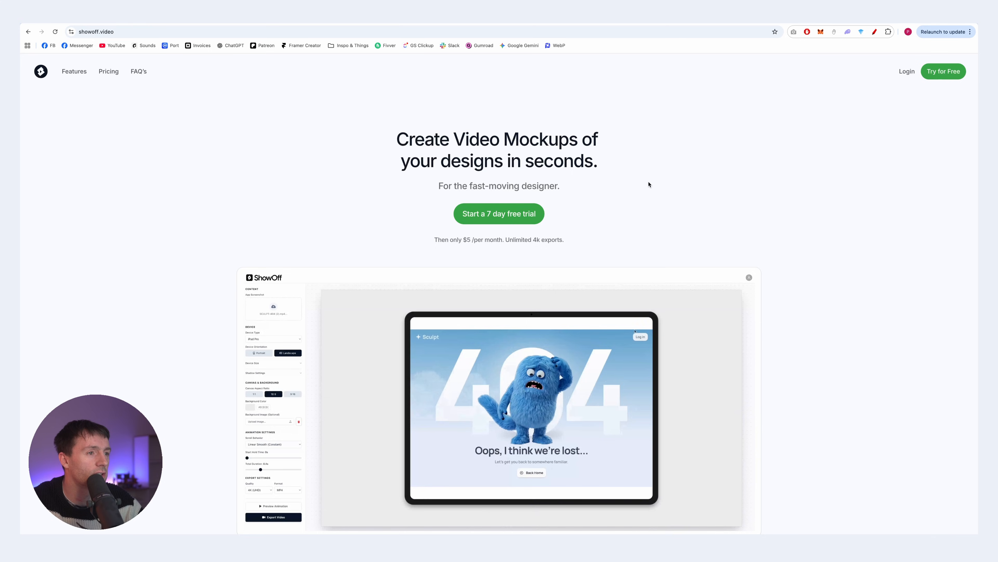
{"action": "scroll", "scroll_direction": "down", "scroll_amount": 3}
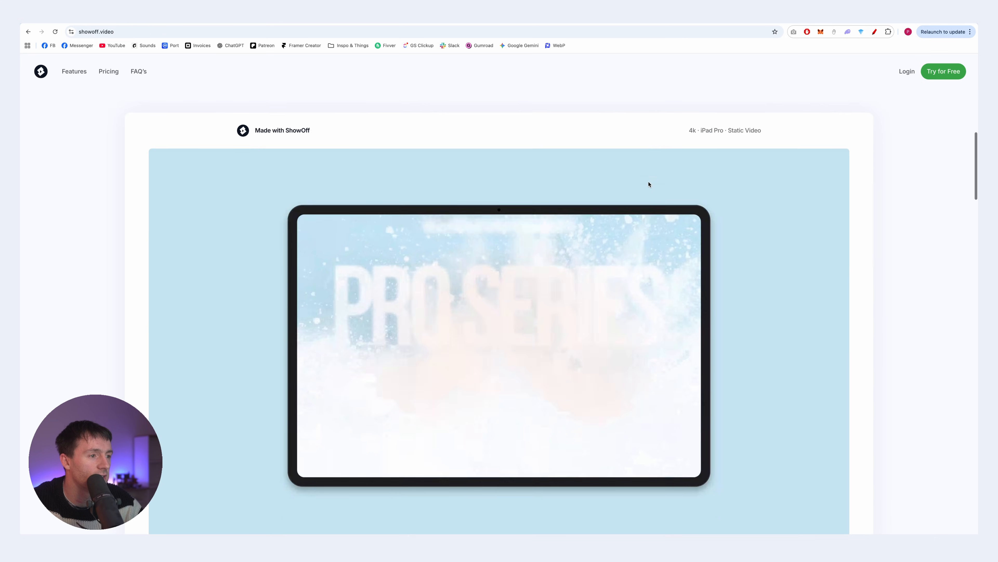
{"action": "scroll", "scroll_direction": "down", "scroll_amount": 3}
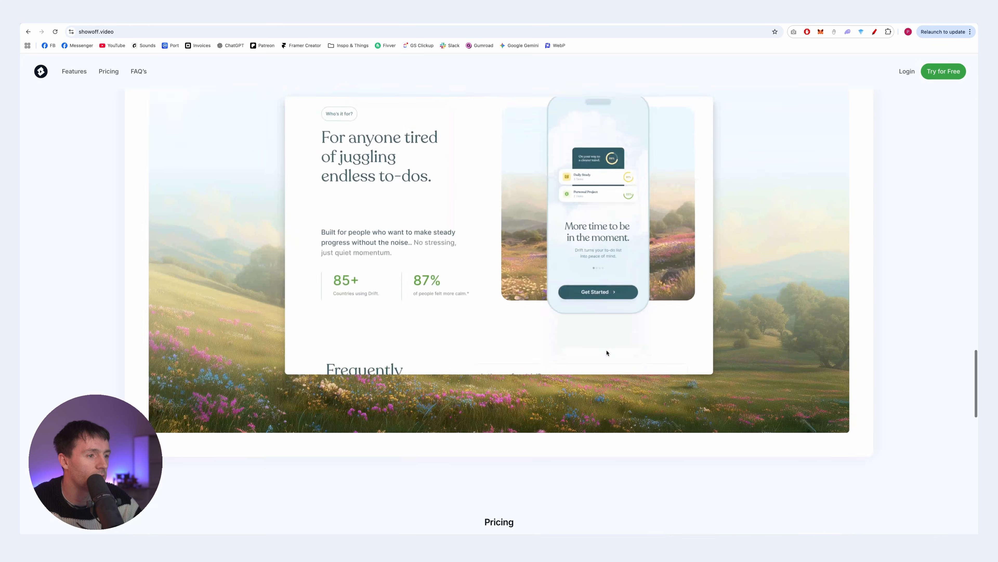
{"action": "left_click", "coordinate": [944, 71]}
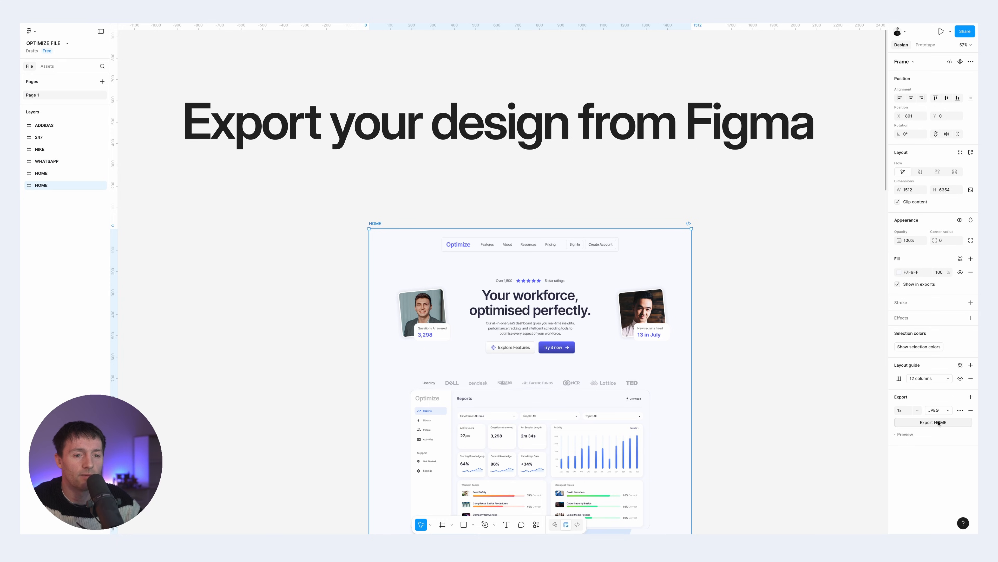
{"action": "left_click", "coordinate": [933, 422]}
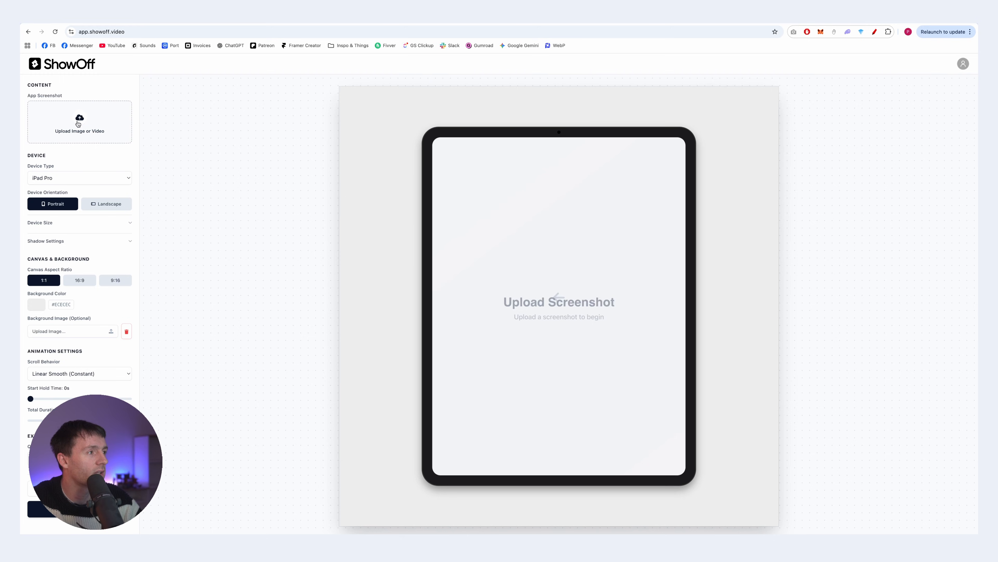
Upload the Optimize landing page screenshot and settle the canvas on 16:9 after trying 1:1 and 9:16
{"action": "left_click", "coordinate": [79, 122]}
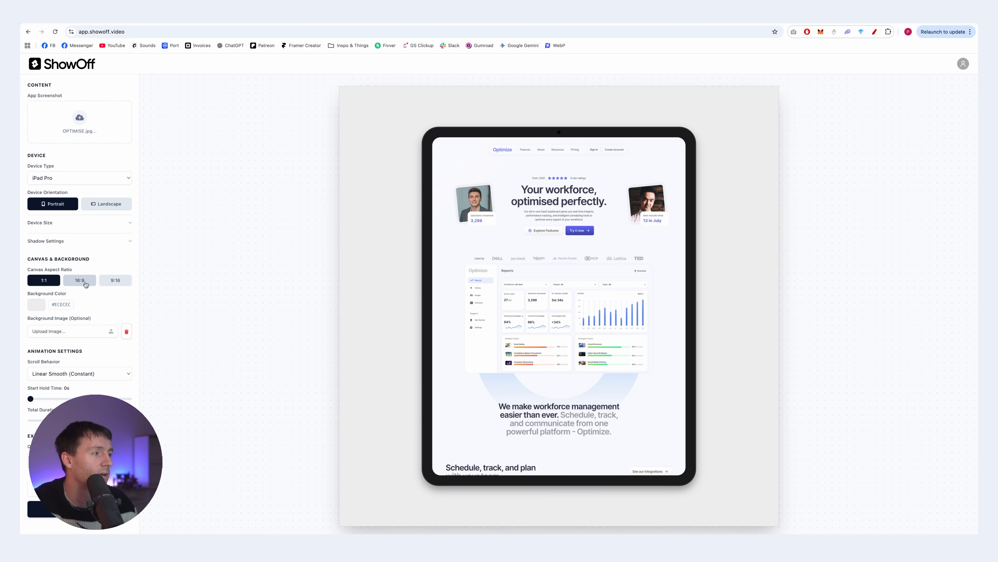
{"action": "left_click", "coordinate": [79, 280]}
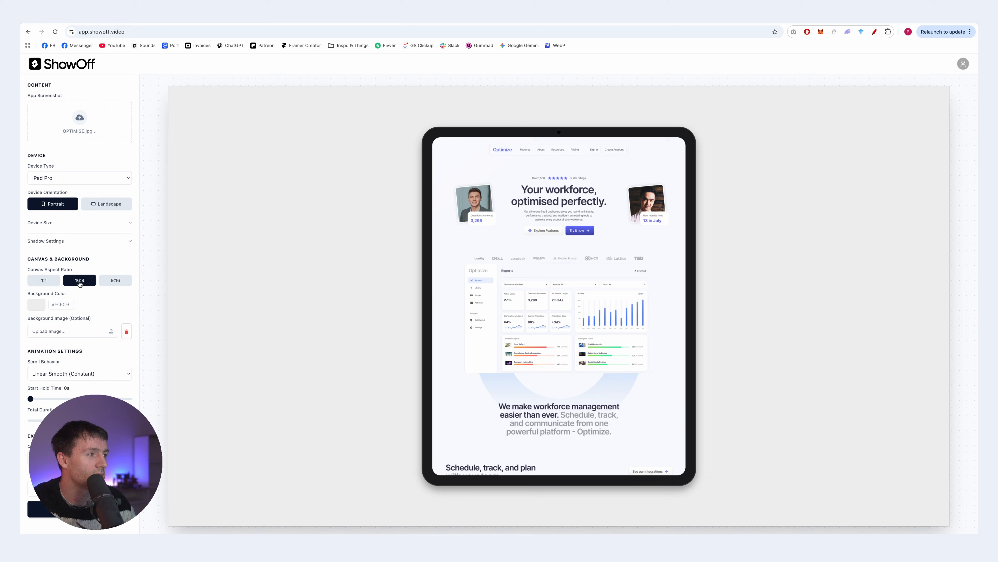
{"action": "left_click", "coordinate": [43, 281]}
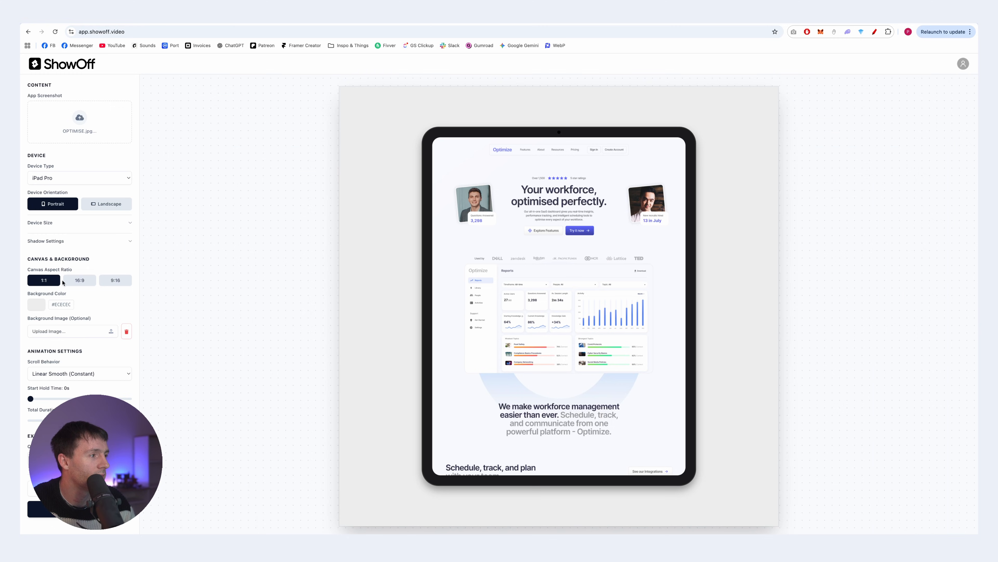
{"action": "left_click", "coordinate": [115, 281]}
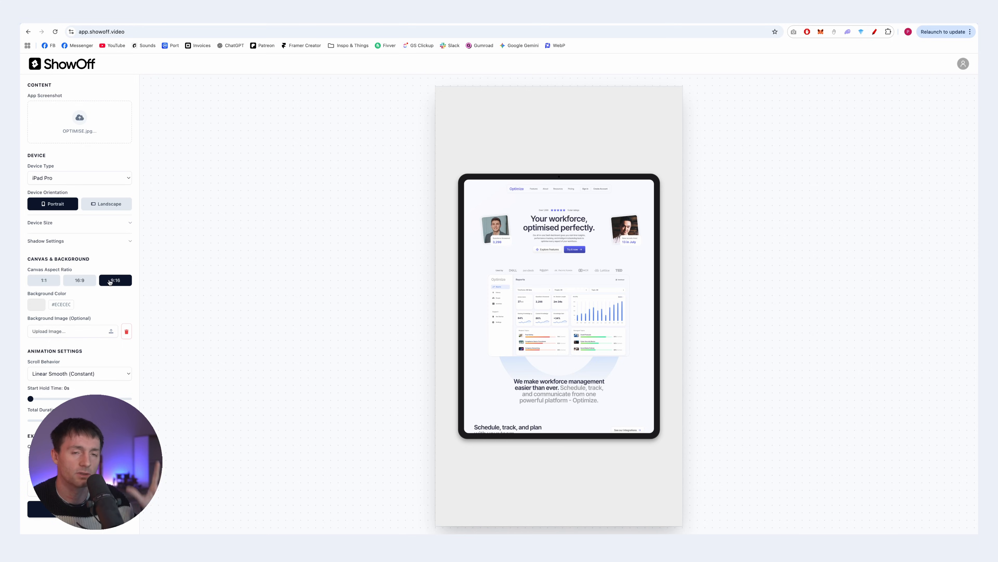
{"action": "left_click", "coordinate": [79, 280]}
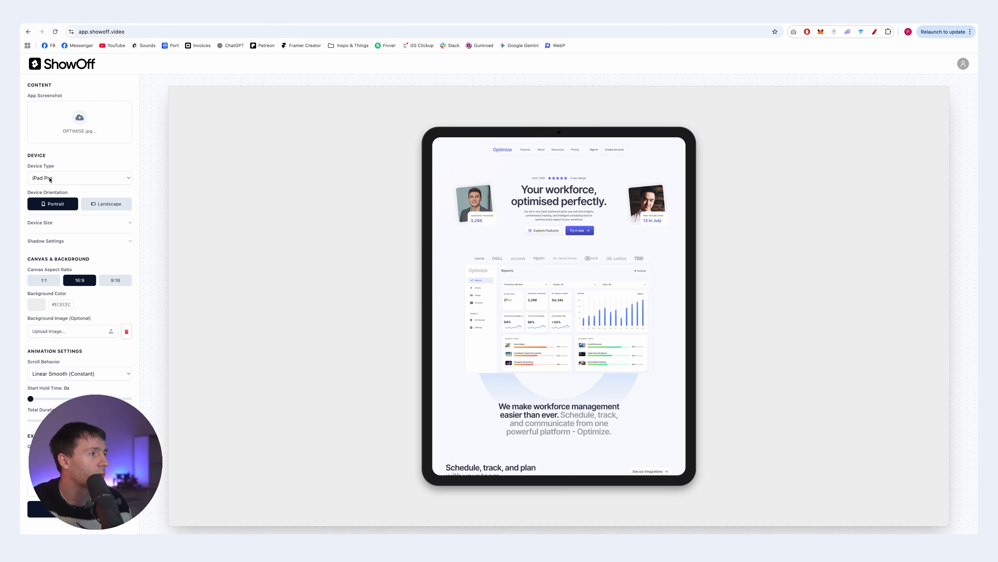
Try the frameless screen with rounded corners, then put the screenshot back into an iPad Pro
{"action": "left_click", "coordinate": [79, 178]}
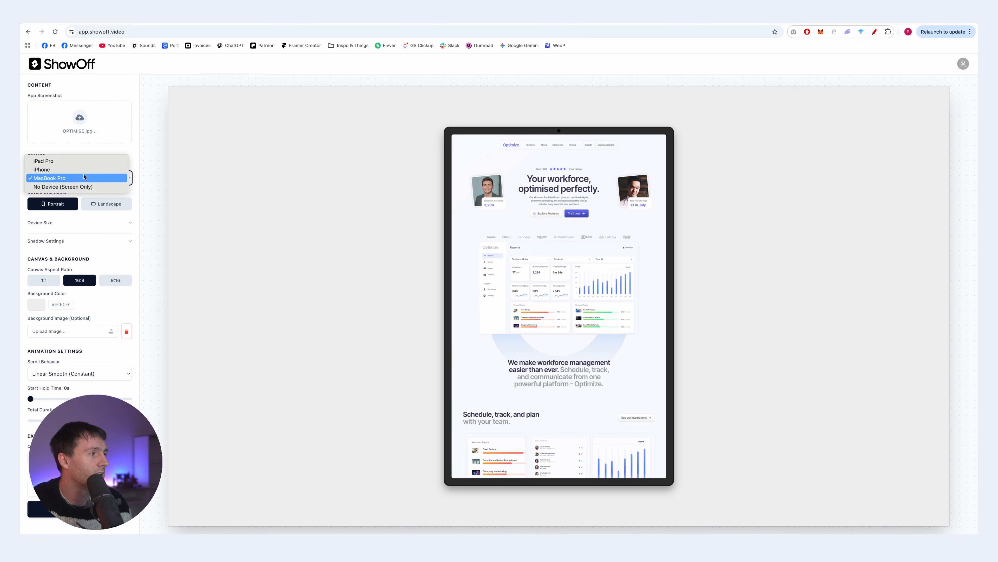
{"action": "left_click", "coordinate": [62, 186]}
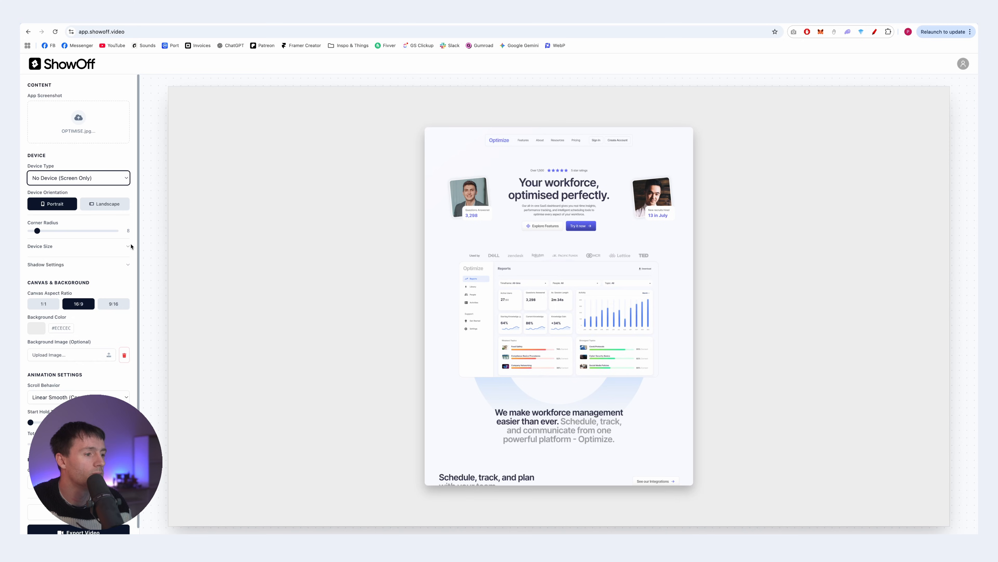
{"action": "left_click_drag", "start_coordinate": [37, 230], "coordinate": [74, 230]}
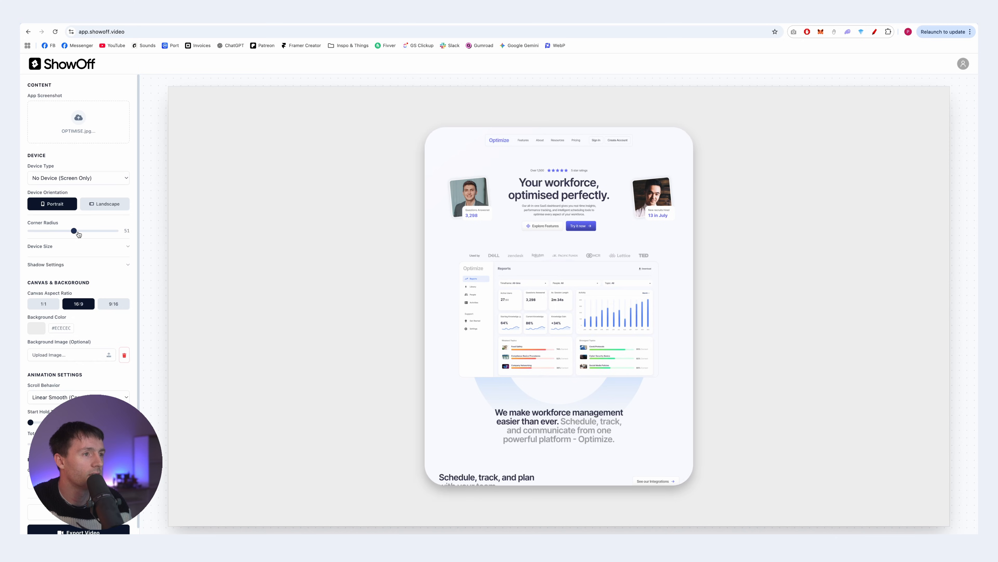
{"action": "left_click_drag", "start_coordinate": [74, 231], "coordinate": [38, 230]}
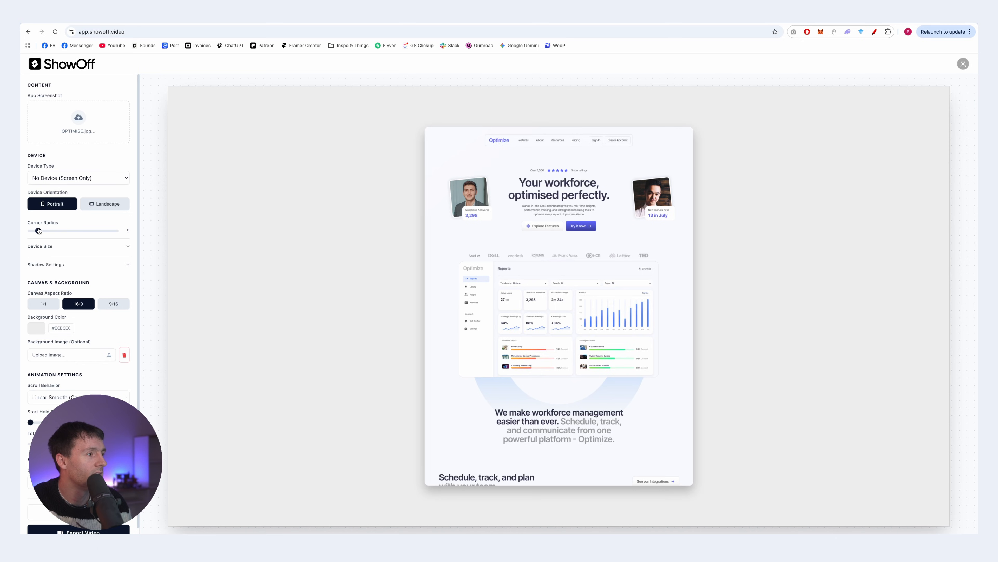
{"action": "left_click", "coordinate": [77, 178]}
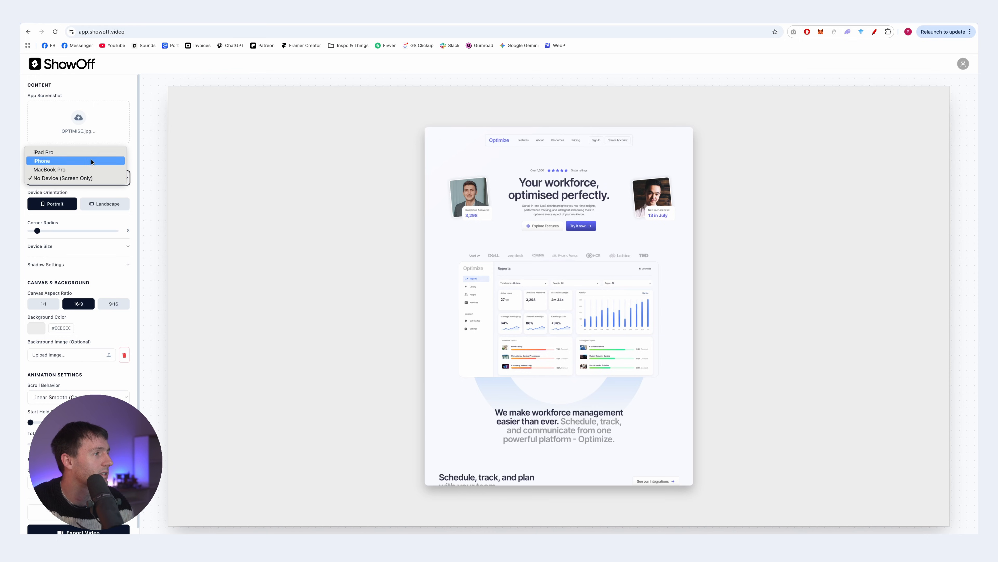
{"action": "left_click", "coordinate": [44, 151]}
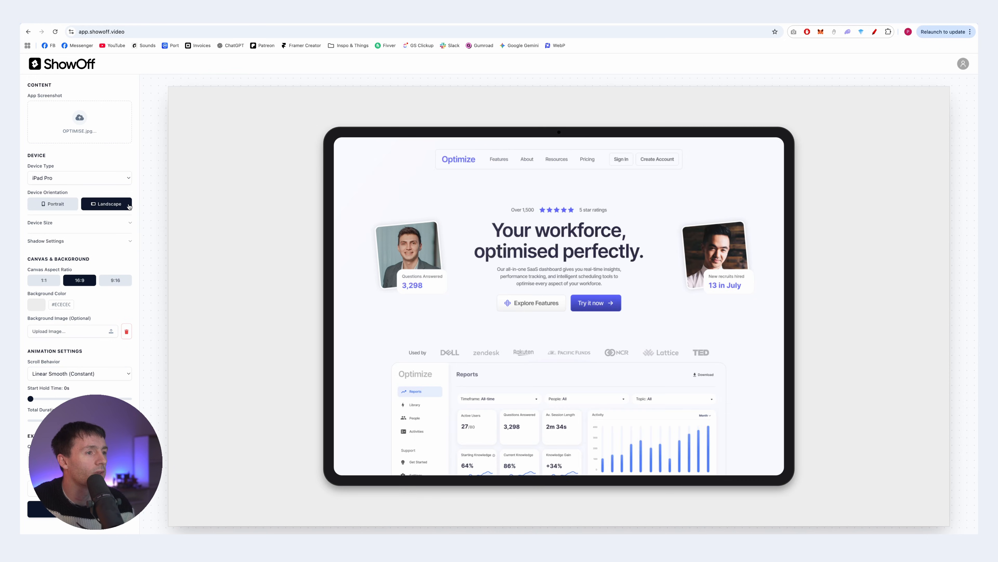
Turn the iPad Pro to landscape and confirm the light #F5F5F7 background colour
{"action": "left_click", "coordinate": [79, 223]}
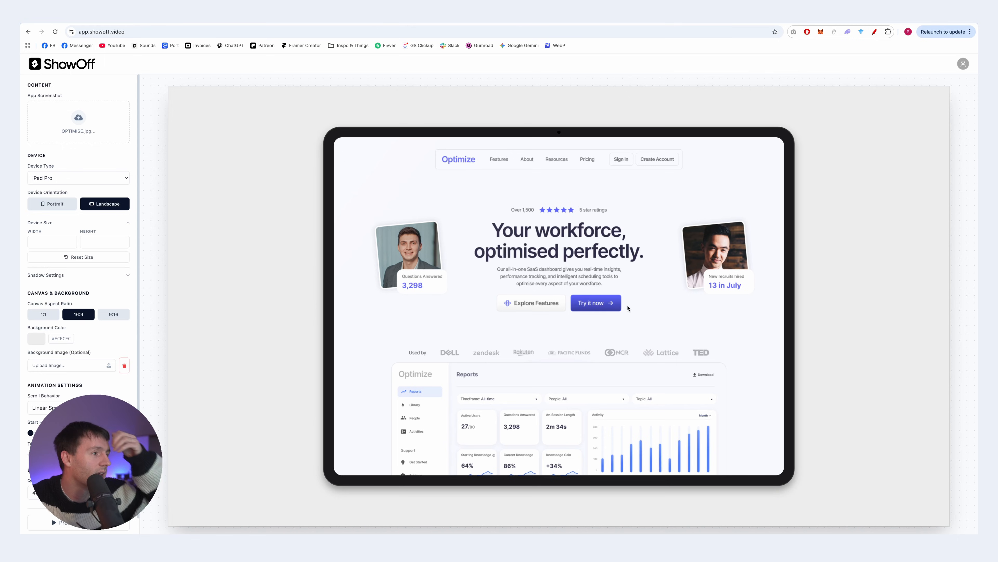
{"action": "mouse_move", "coordinate": [448, 289]}
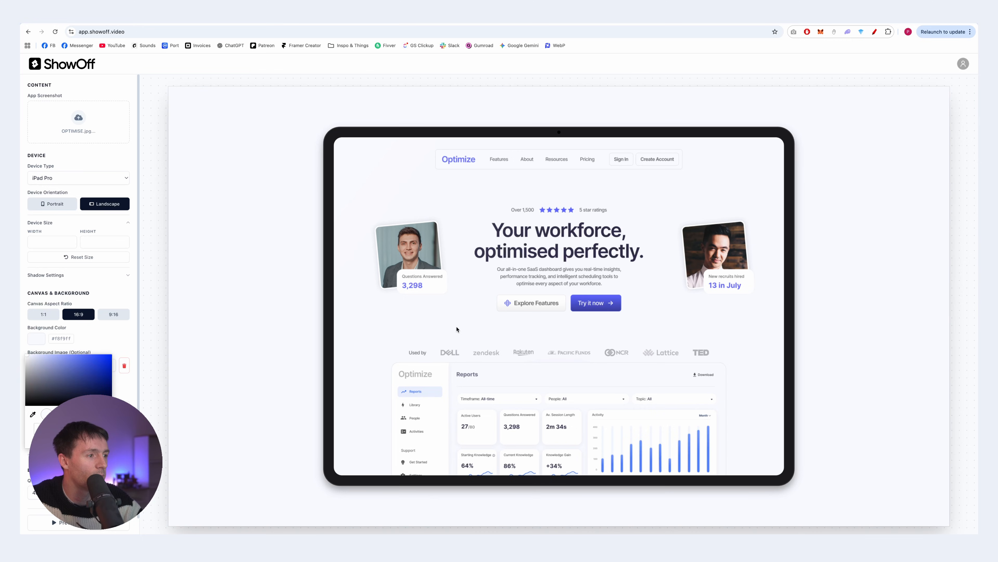
{"action": "left_click", "coordinate": [124, 365]}
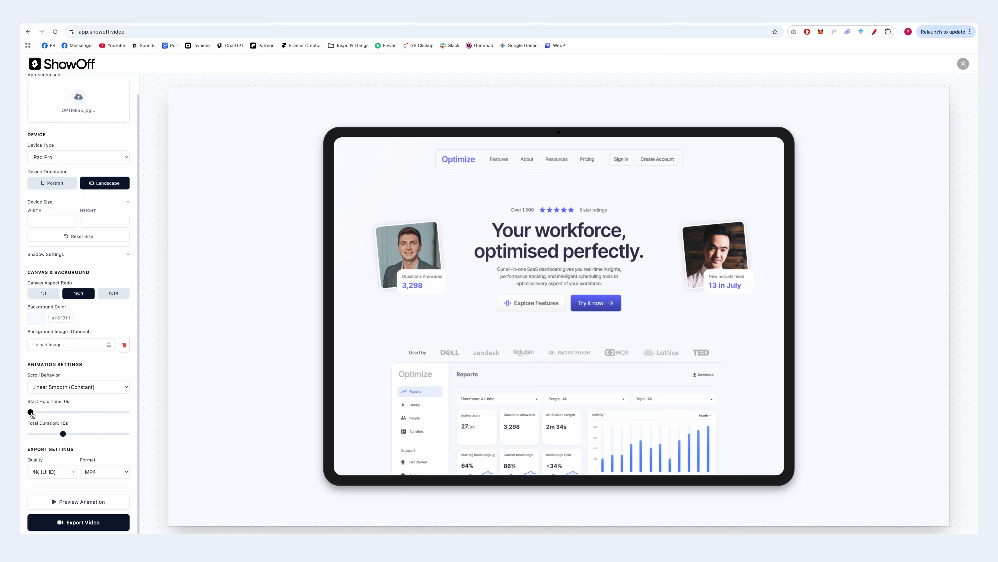
Raise the Start Hold Time from 0.5s to 1 second
{"action": "left_click_drag", "start_coordinate": [29, 412], "coordinate": [40, 413]}
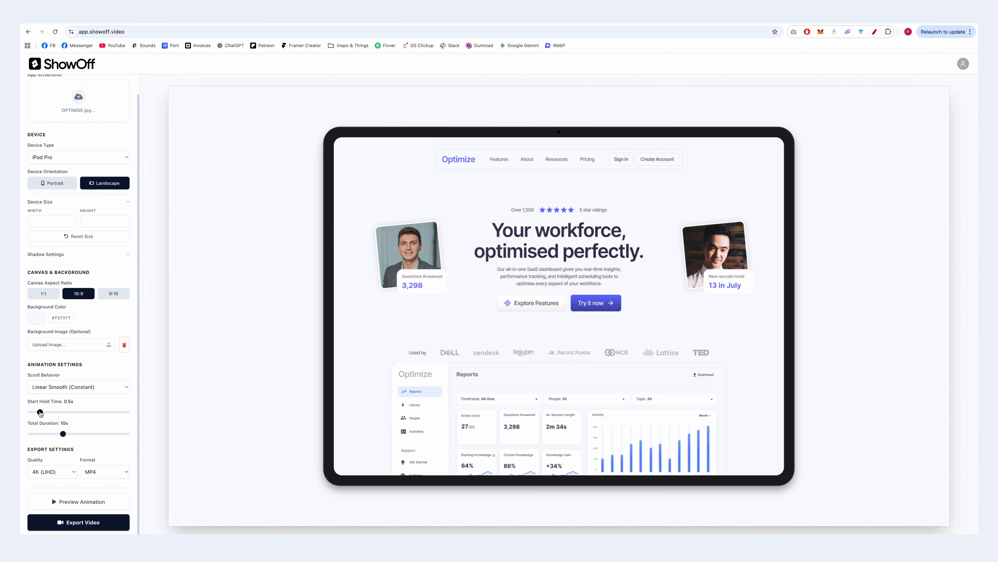
{"action": "left_click_drag", "start_coordinate": [40, 412], "coordinate": [50, 411]}
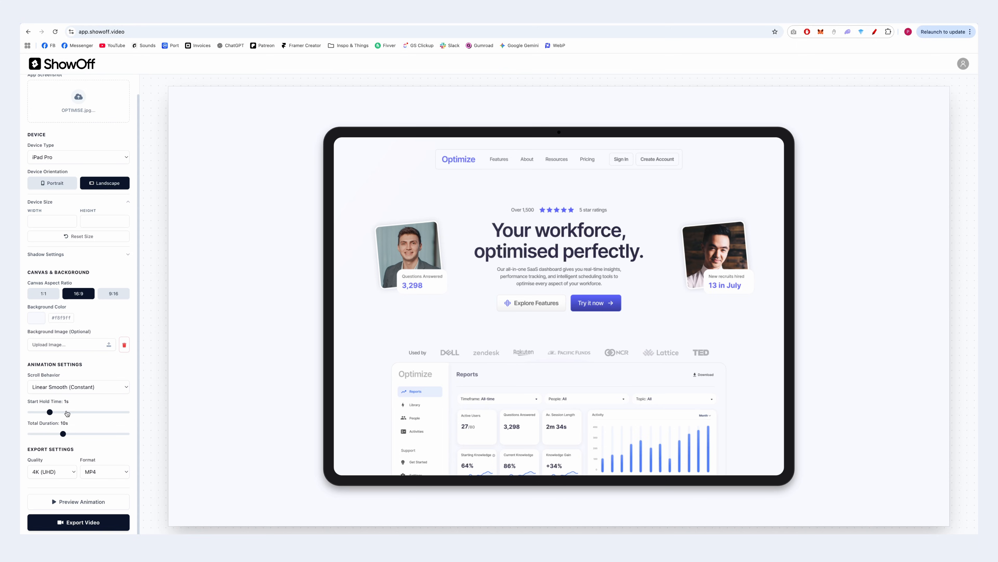
{"action": "left_click", "coordinate": [78, 502]}
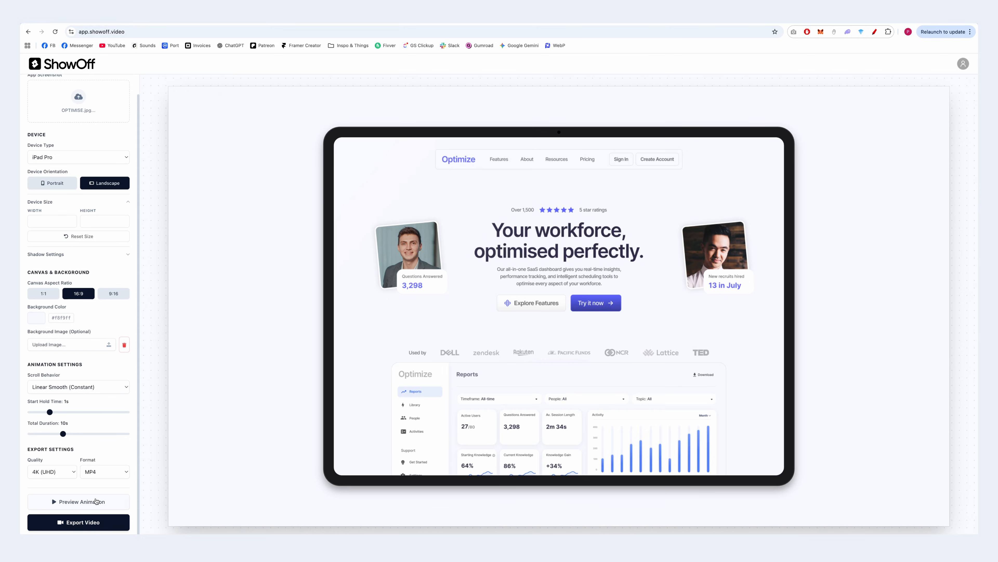
Set Scroll Behavior to Human Step (Natural Pauses) with Custom Stops keyframes
{"action": "left_click", "coordinate": [79, 387]}
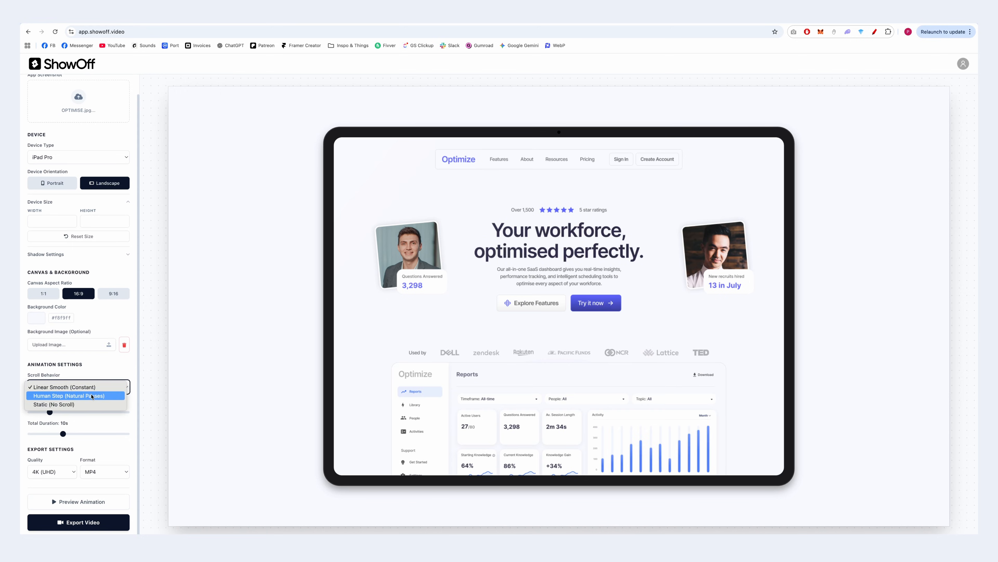
{"action": "left_click", "coordinate": [74, 396]}
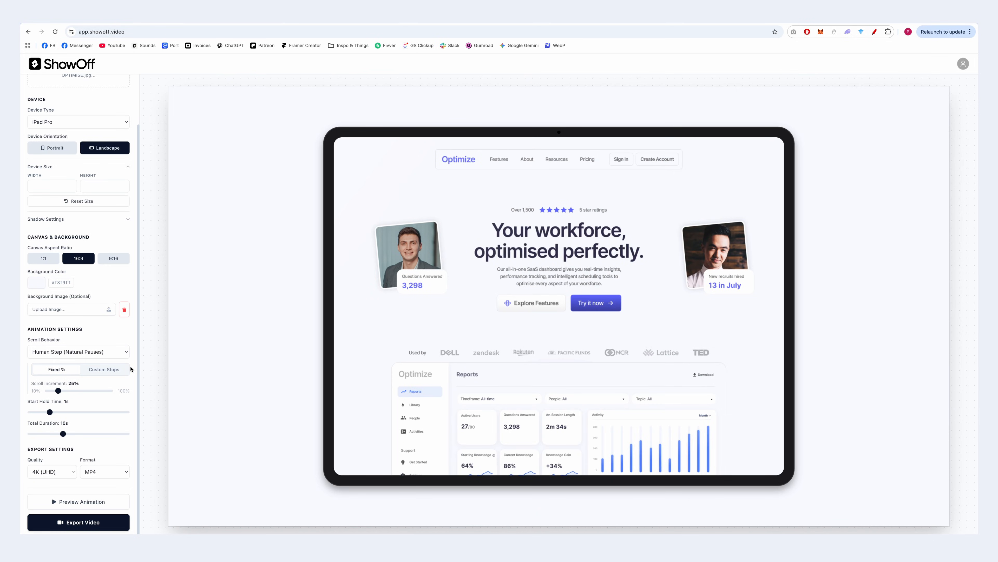
{"action": "mouse_move", "coordinate": [131, 369]}
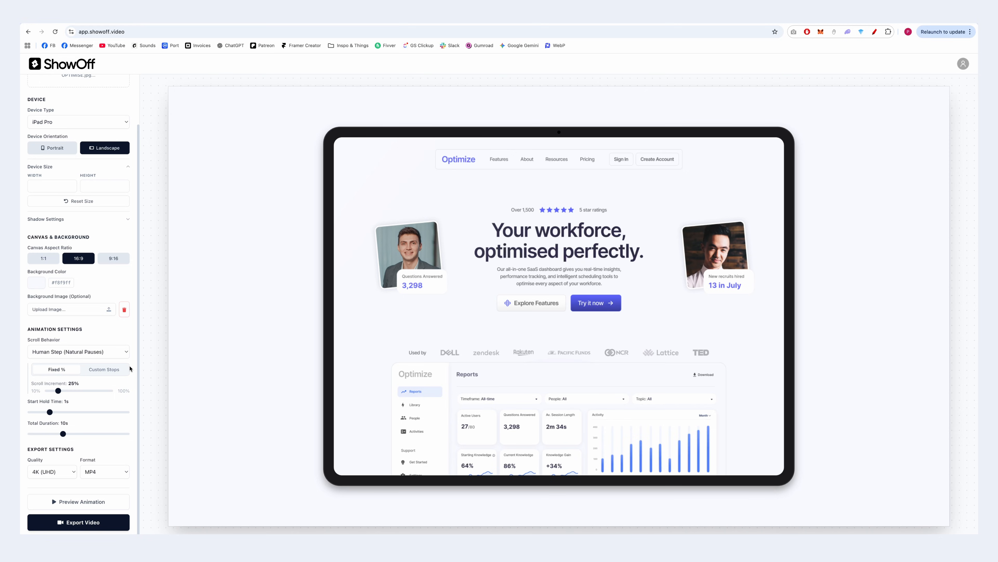
{"action": "left_click", "coordinate": [103, 369]}
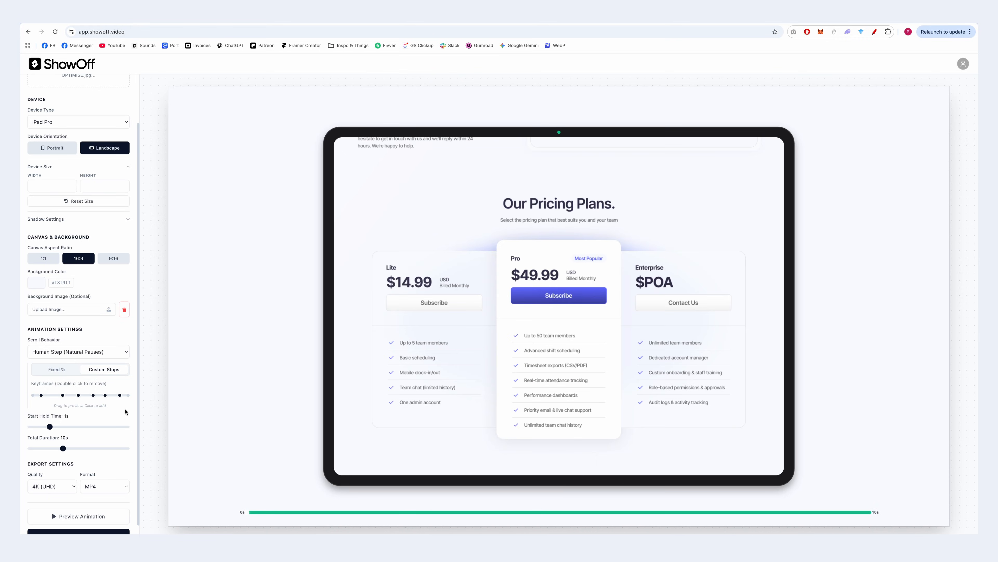
Stop the preview and export the Optimize iPad Pro mockup as a 4K MP4 video
{"action": "left_click", "coordinate": [79, 516]}
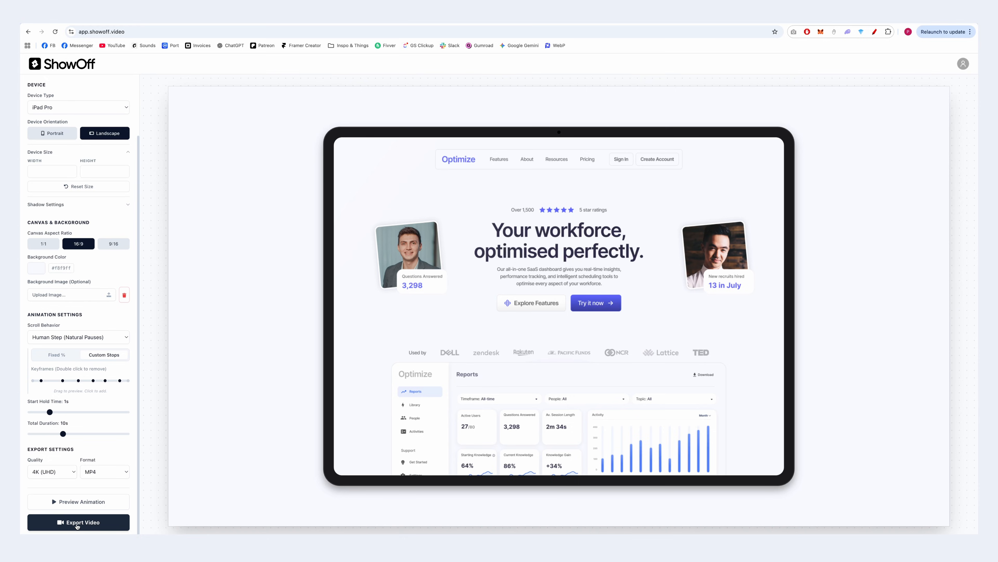
{"action": "left_click", "coordinate": [79, 522]}
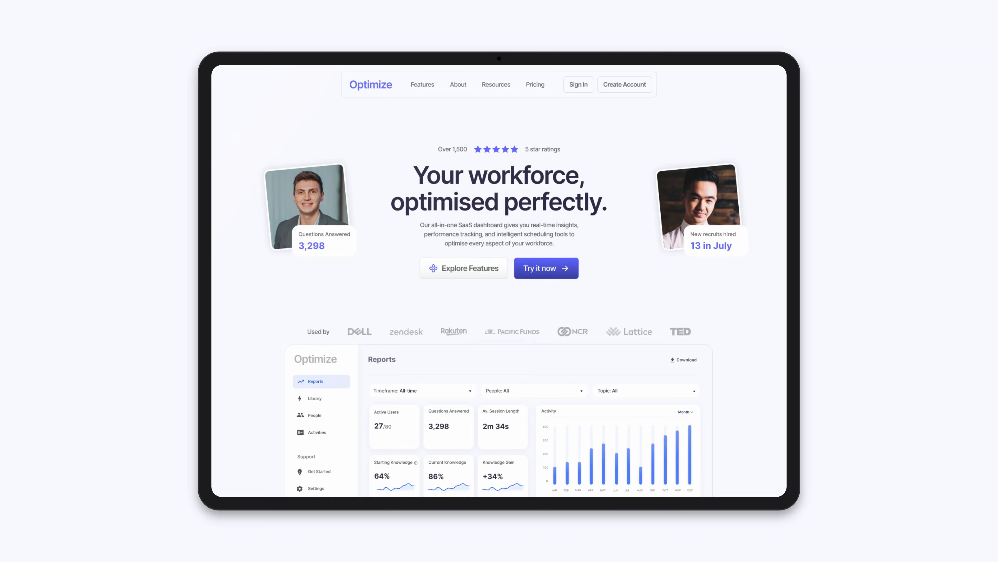
Watch the exported MP4 scroll from the hero down to the FAQ and pricing sections
{"action": "scroll", "scroll_direction": "down", "scroll_amount": 3}
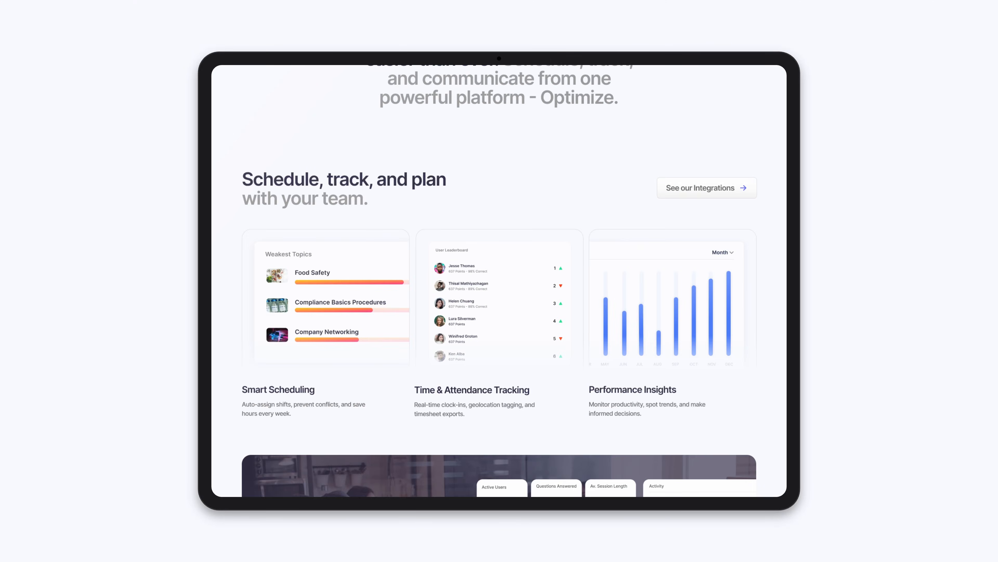
{"action": "scroll", "scroll_direction": "down", "scroll_amount": 3}
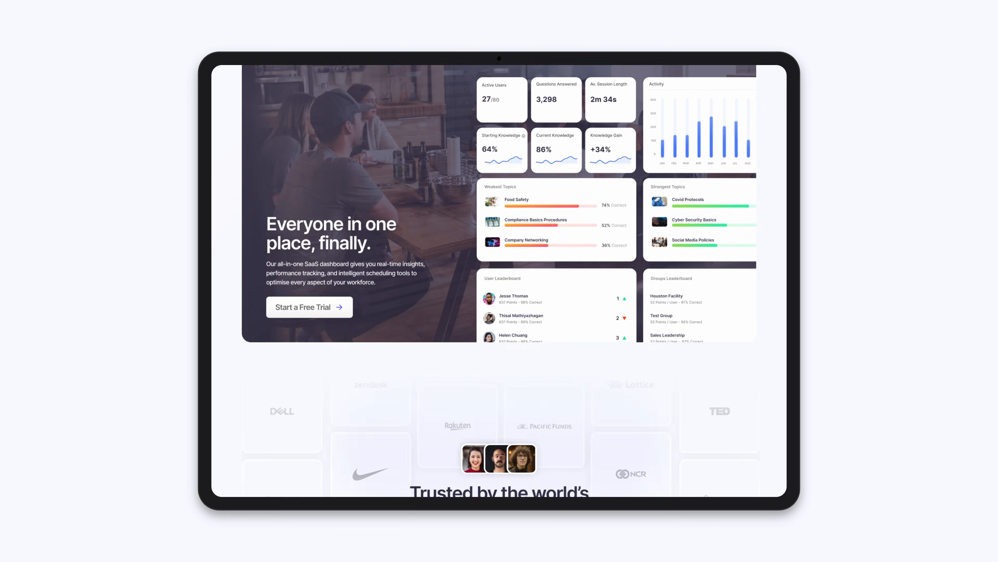
{"action": "scroll", "scroll_direction": "down", "scroll_amount": 3}
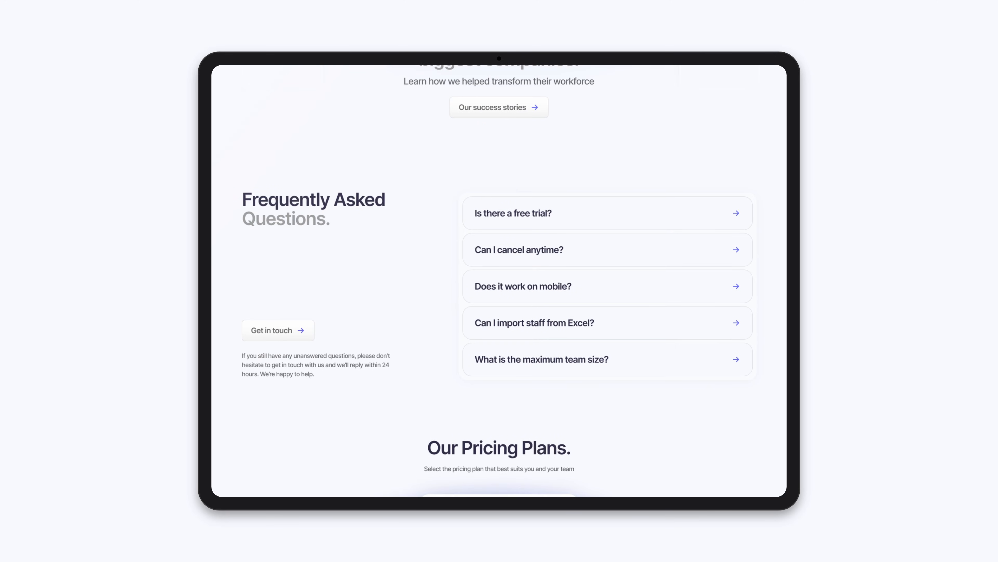
{"action": "scroll", "scroll_direction": "down", "scroll_amount": 3}
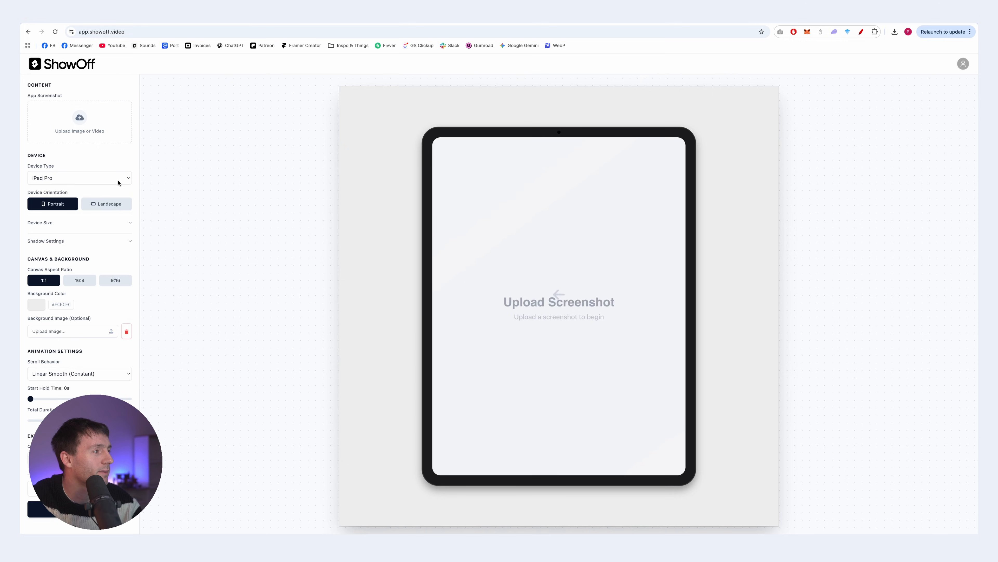
Turn the empty iPad Pro to landscape on a 16:9 widescreen canvas
{"action": "left_click", "coordinate": [106, 204]}
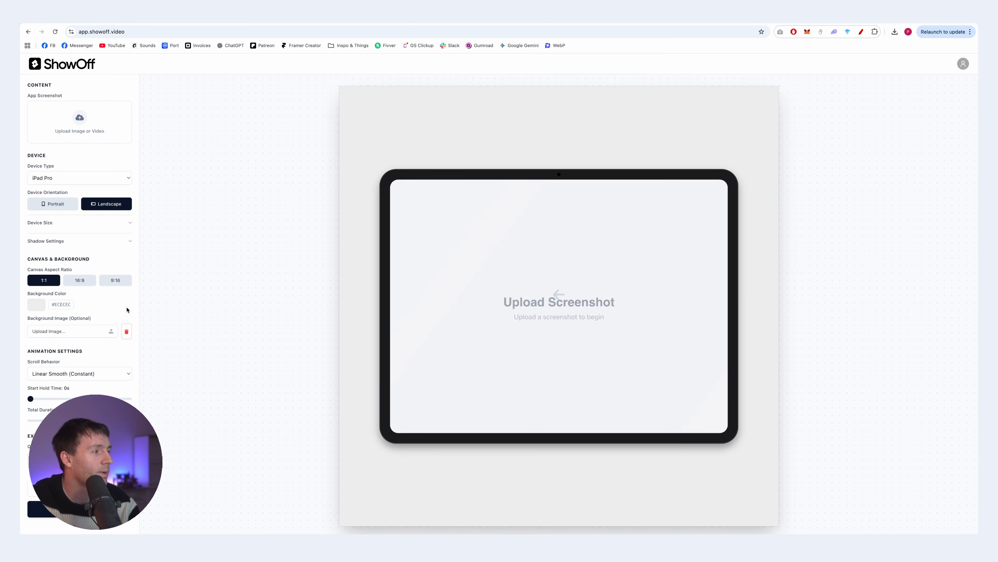
{"action": "left_click", "coordinate": [79, 280]}
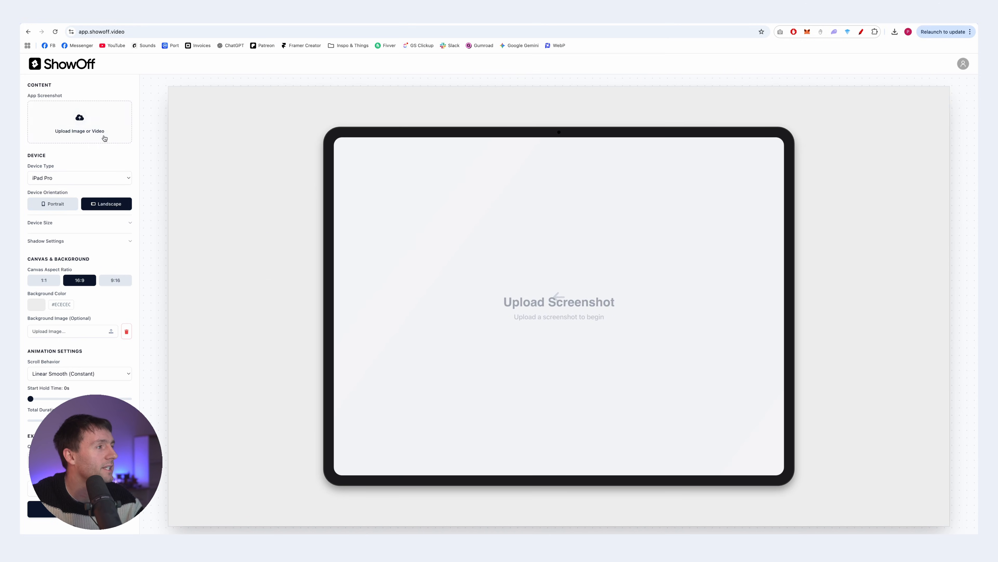
{"action": "mouse_move", "coordinate": [84, 131]}
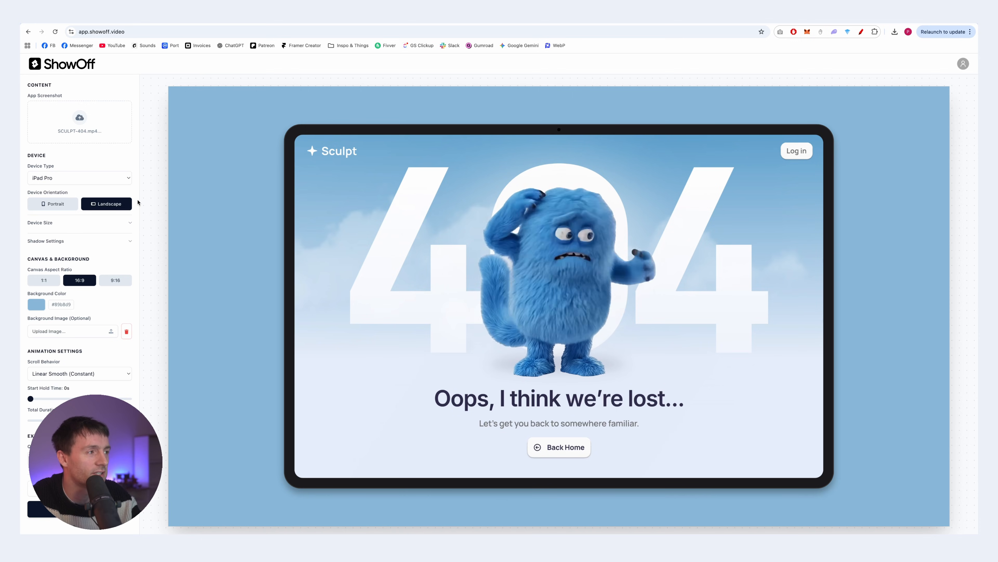
Set No Device, shadow size 3.0x and opacity 0.0x, then export the frameless 404 video
{"action": "left_click", "coordinate": [79, 178]}
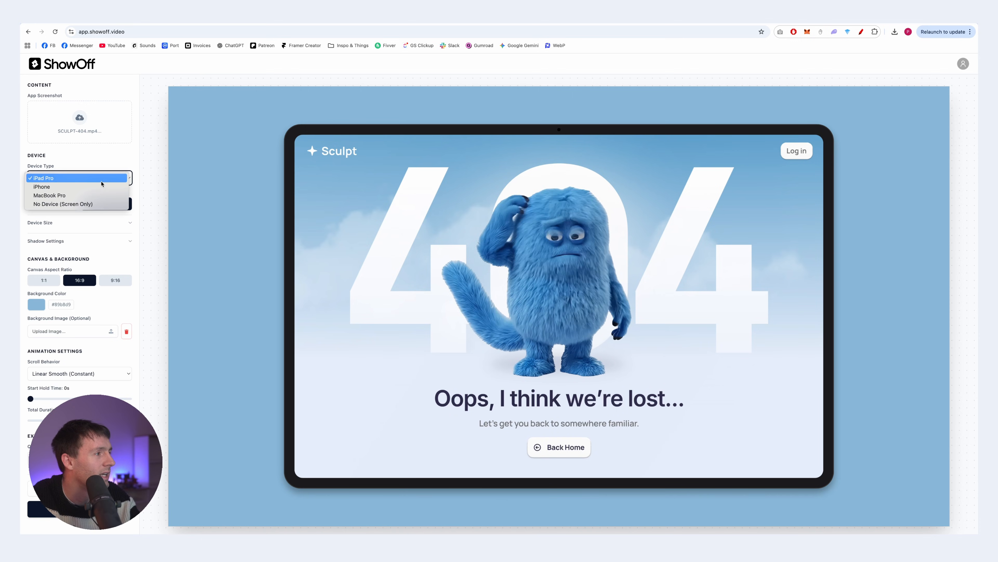
{"action": "left_click", "coordinate": [62, 203]}
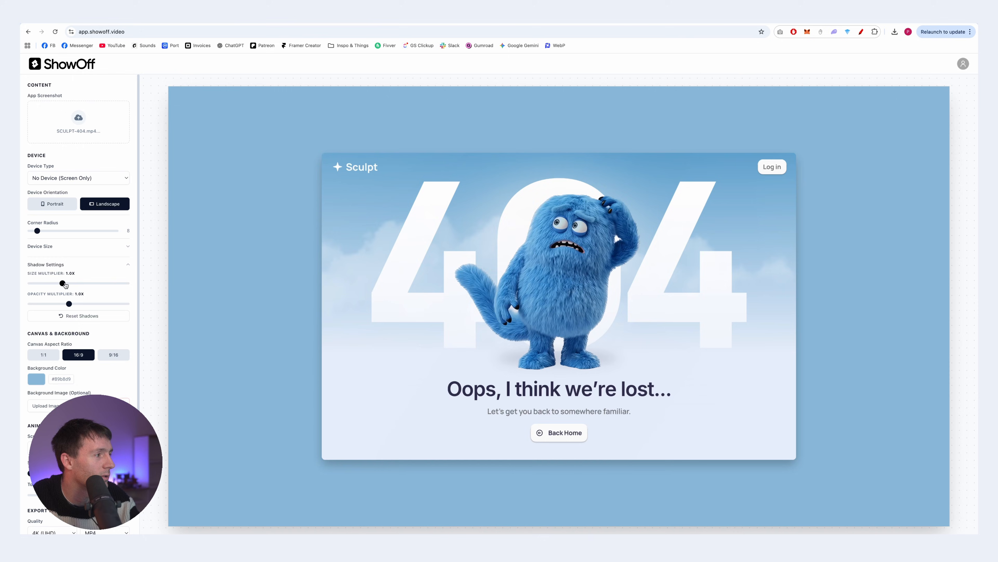
{"action": "left_click_drag", "start_coordinate": [62, 283], "coordinate": [127, 283]}
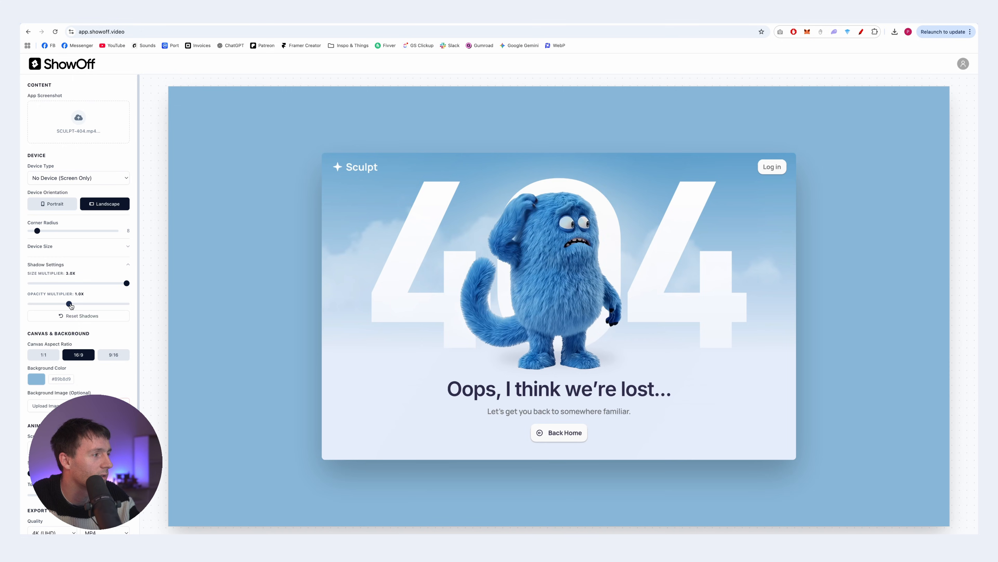
{"action": "left_click_drag", "start_coordinate": [68, 303], "coordinate": [30, 304]}
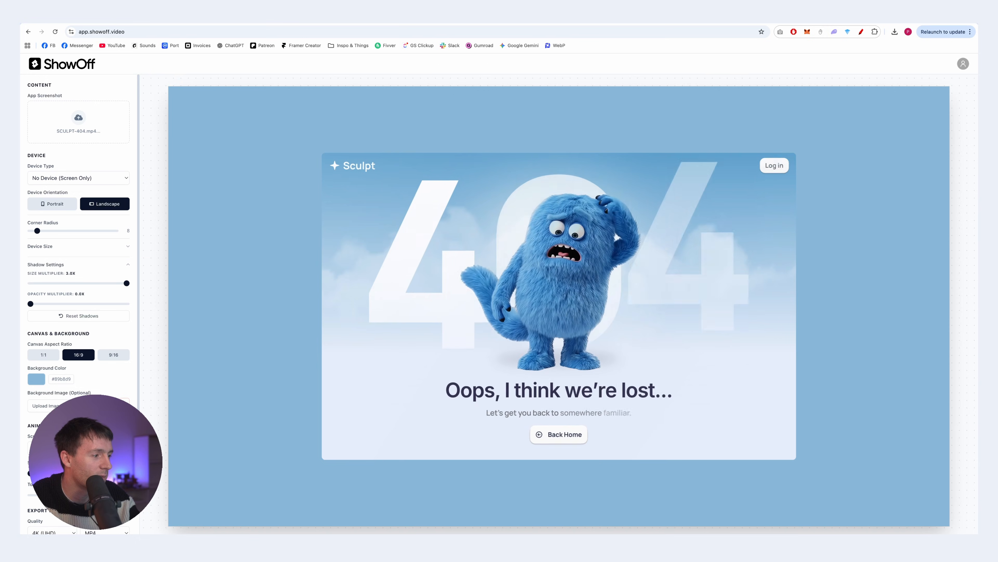
{"action": "left_click", "coordinate": [79, 521]}
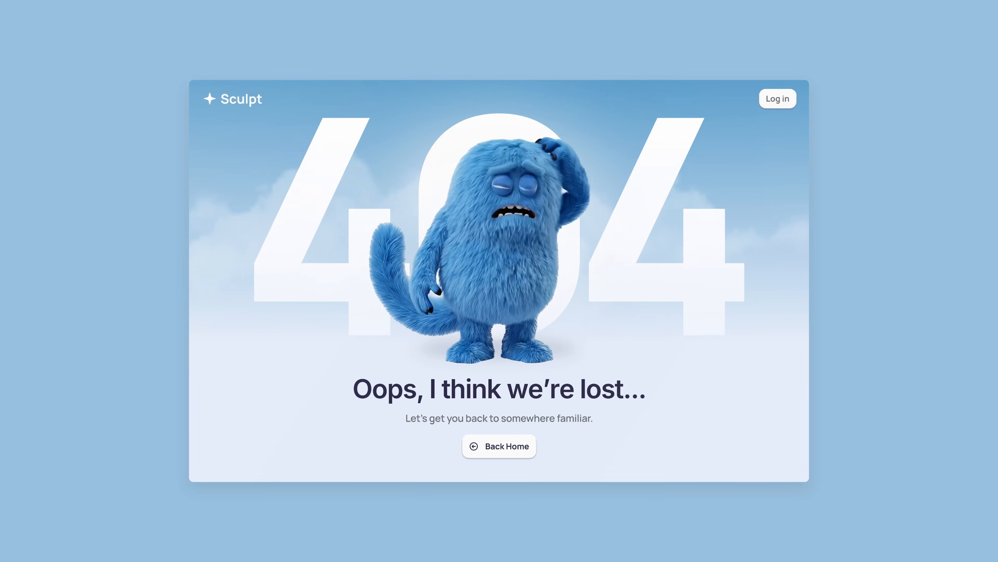
Play the Drift example showcase video, watching it scroll from meadow hero to phone-mockup section
{"action": "left_click", "coordinate": [499, 446]}
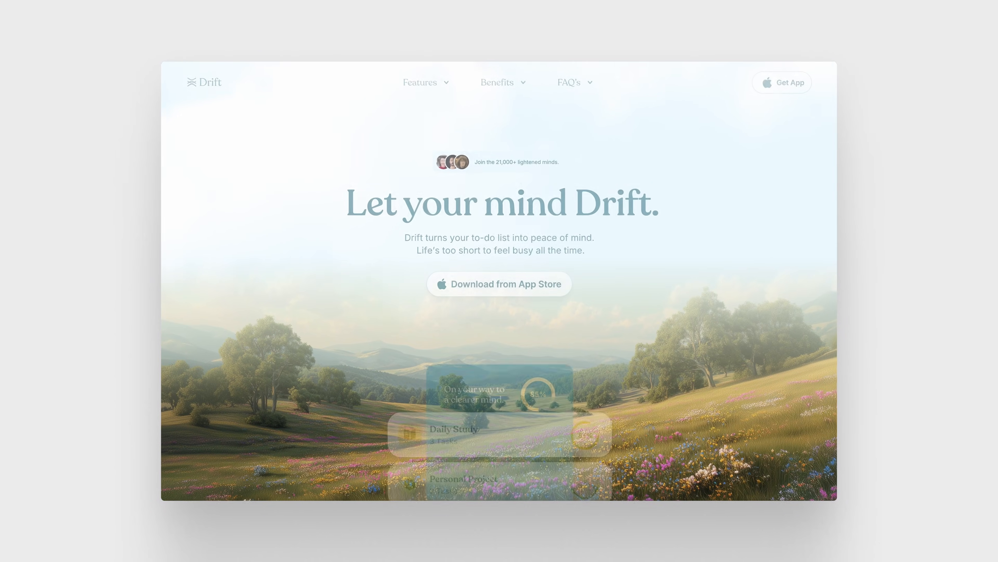
{"action": "scroll", "scroll_direction": "down", "scroll_amount": 3}
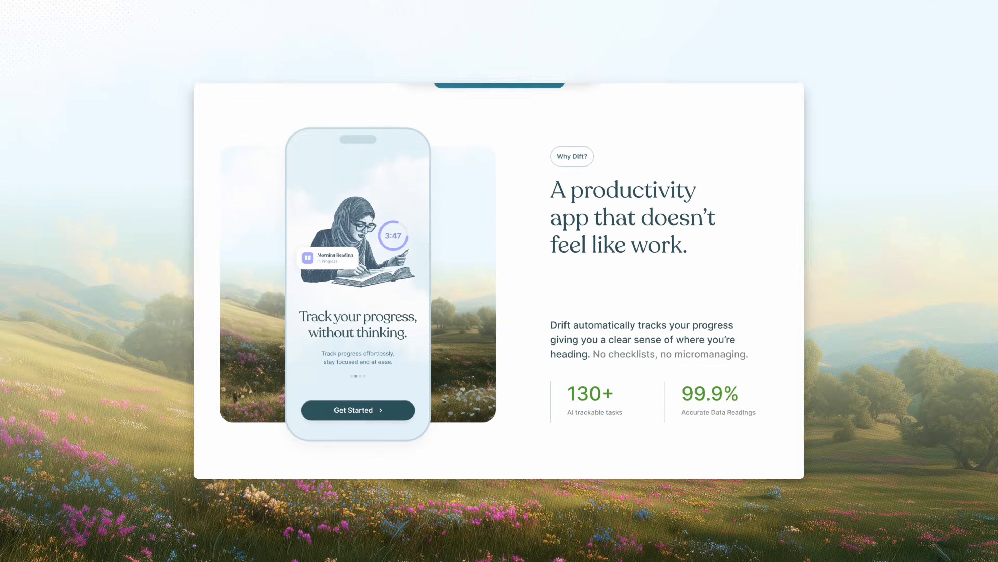